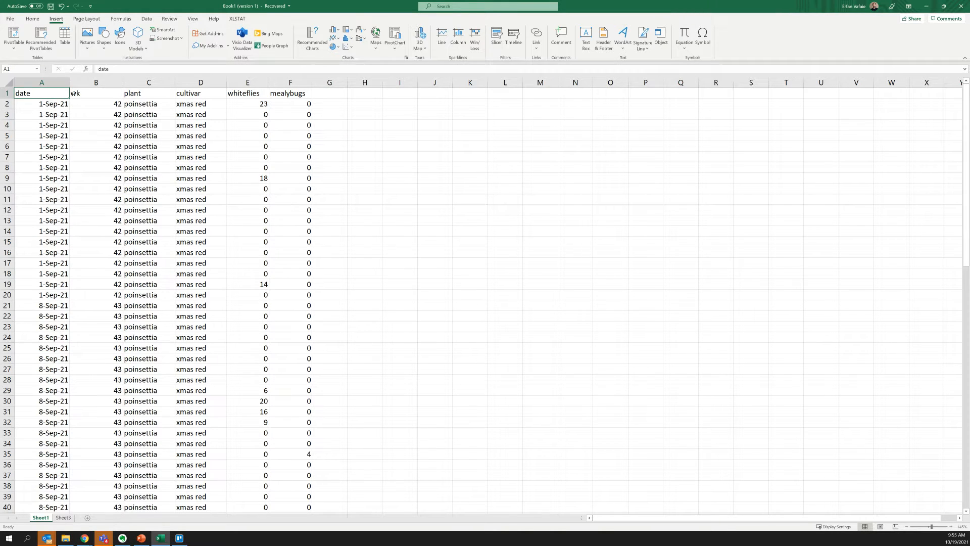
# Inspect the cultivar, date, mealybugs and whiteflies column headings and sample whitefly counts.
pyautogui.click(200, 93)
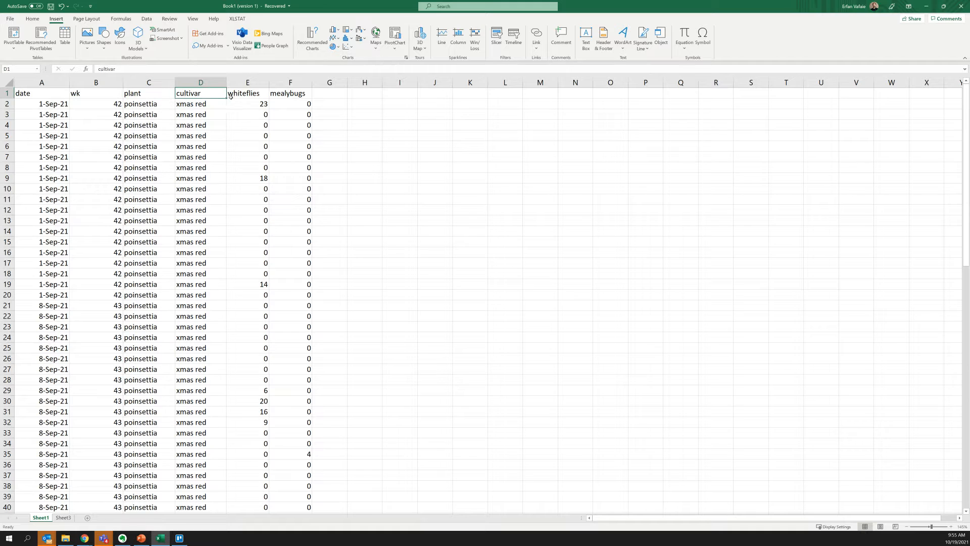
pyautogui.click(41, 93)
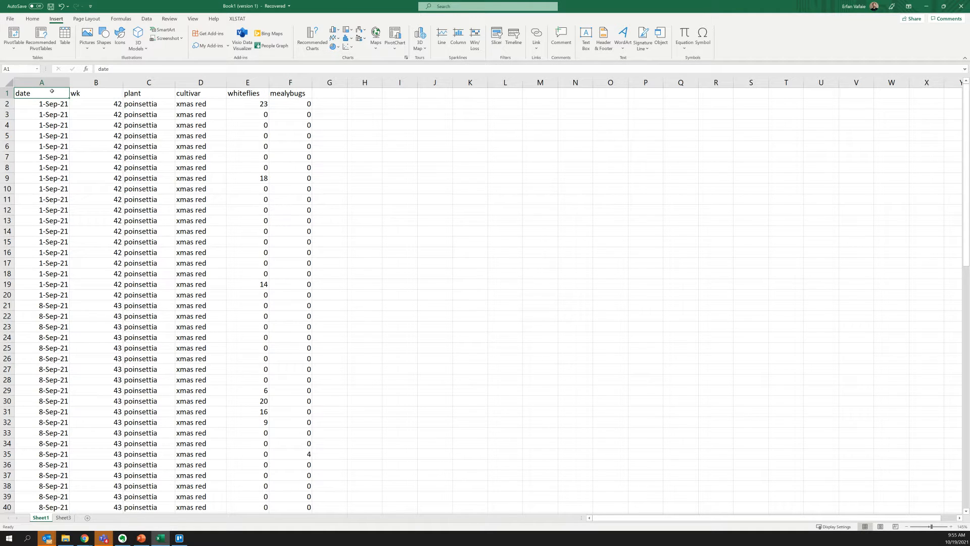
pyautogui.click(96, 93)
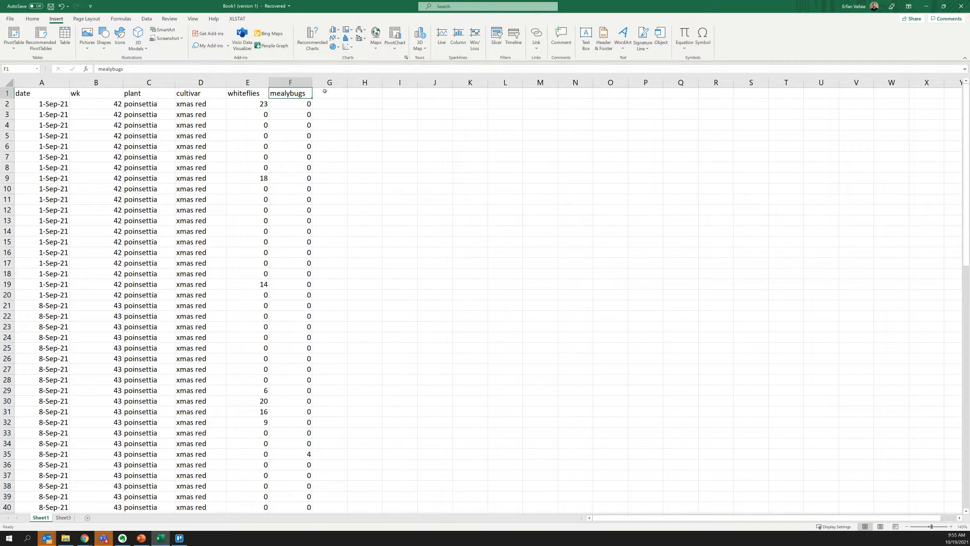
pyautogui.click(364, 93)
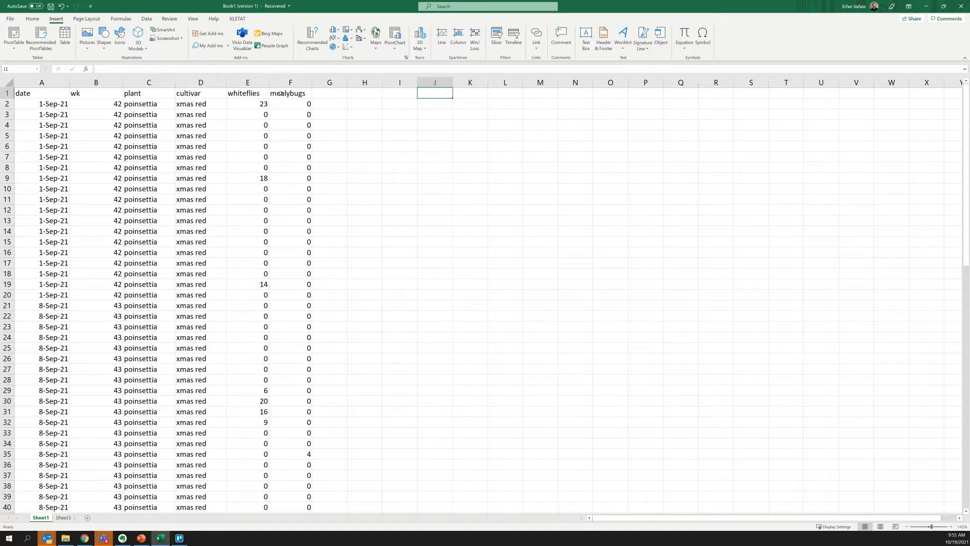
pyautogui.click(247, 93)
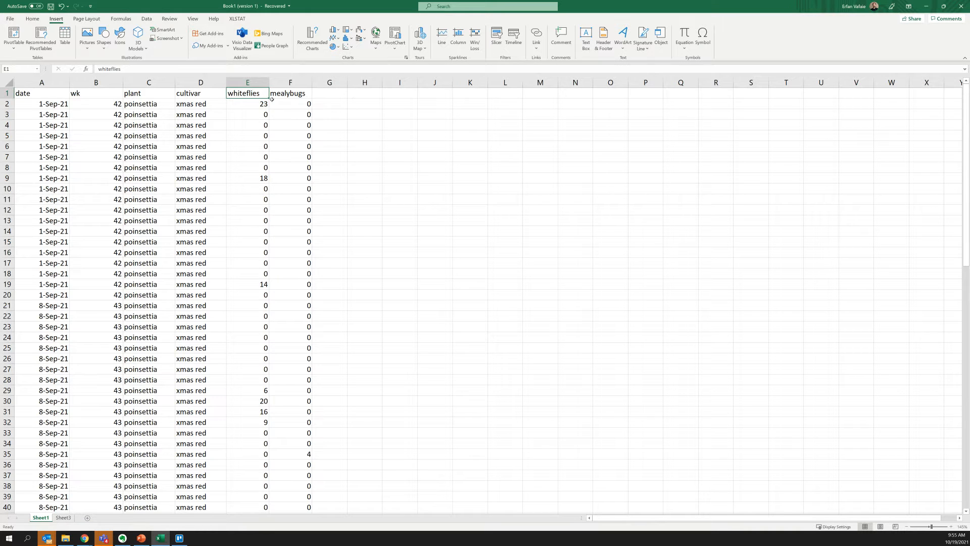
pyautogui.click(247, 104)
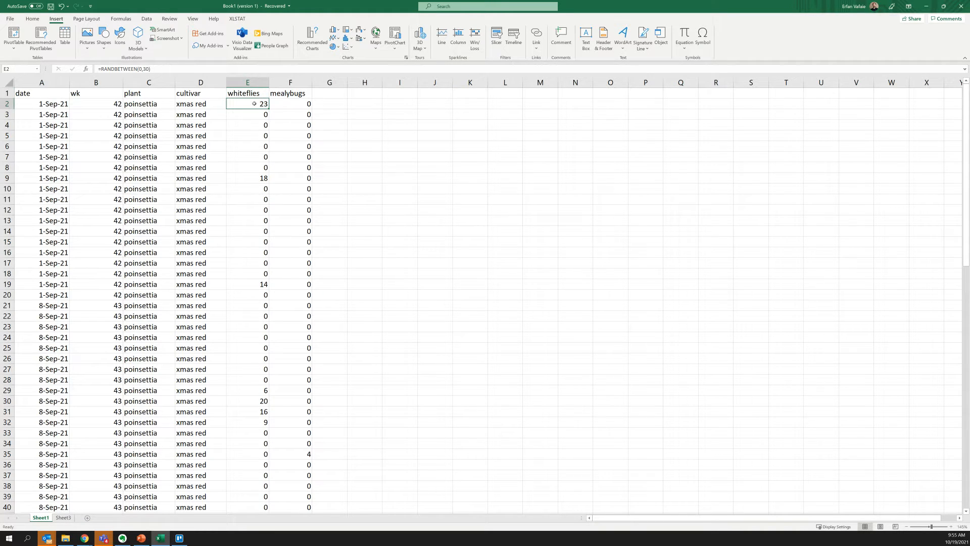
pyautogui.click(247, 125)
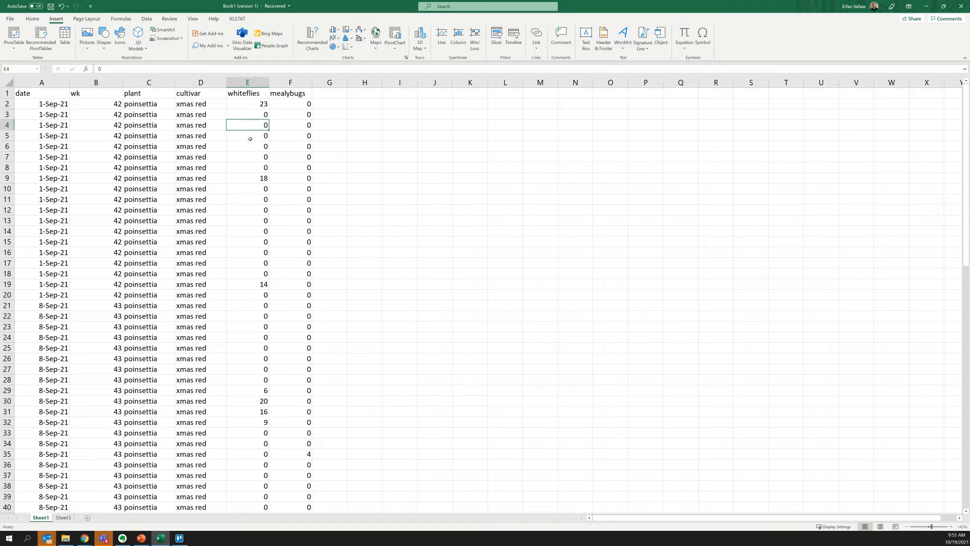
# Pick out the 1-Sep-21 and 8-Sep-21 date blocks and scroll through the table.
pyautogui.click(247, 189)
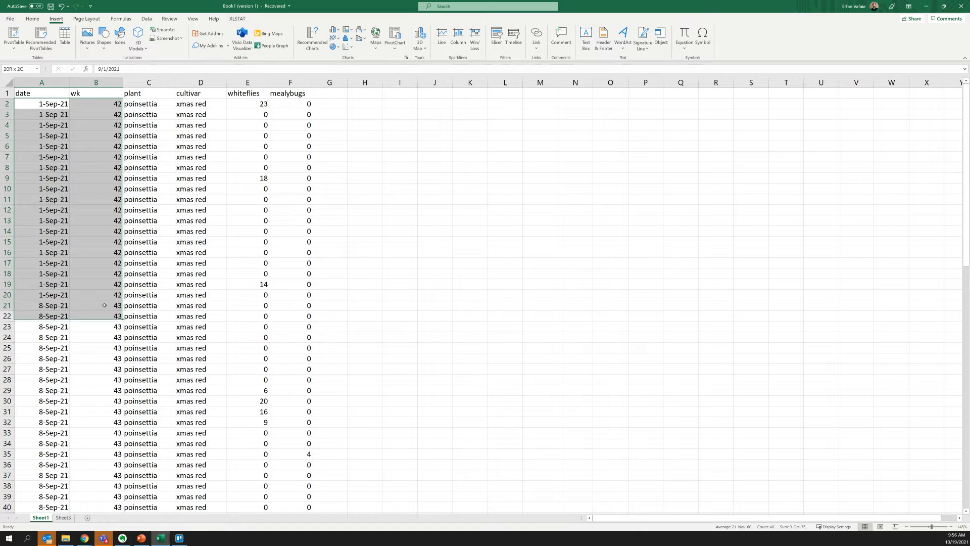
pyautogui.click(96, 305)
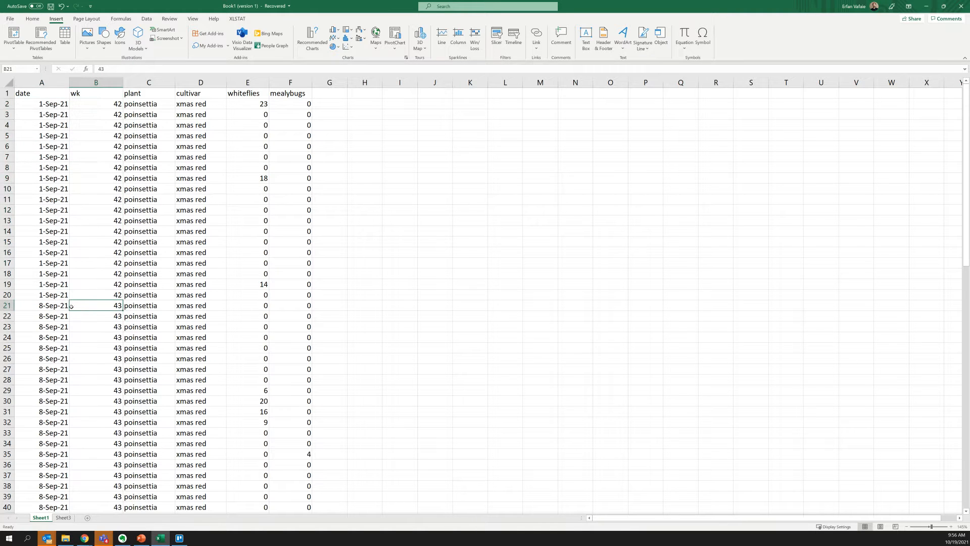
pyautogui.moveTo(42, 305); pyautogui.dragTo(96, 465)
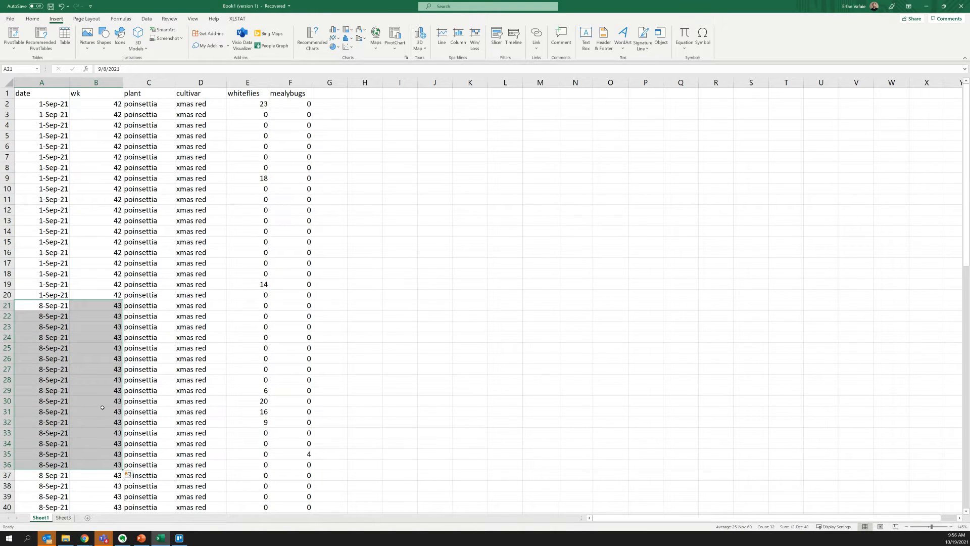
pyautogui.scroll(-3)
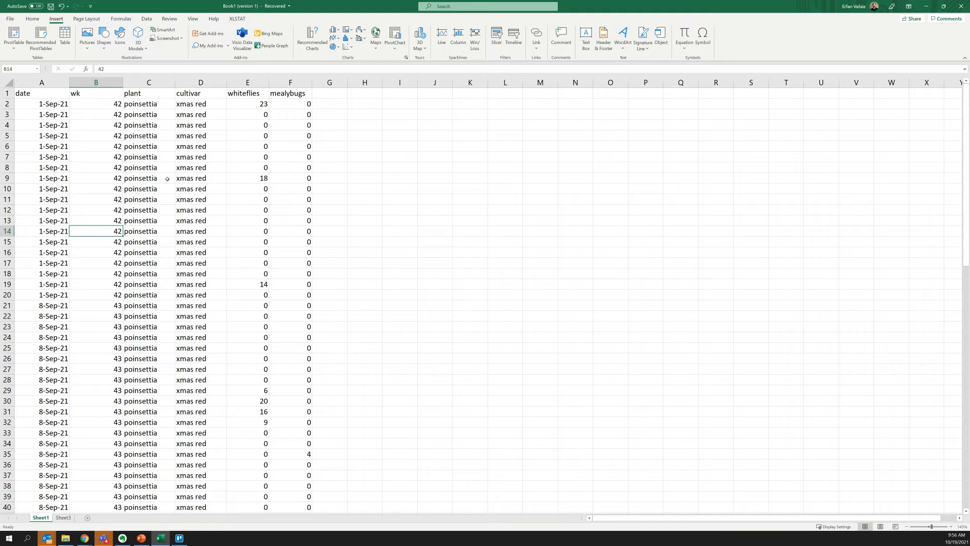
pyautogui.moveTo(105, 94)
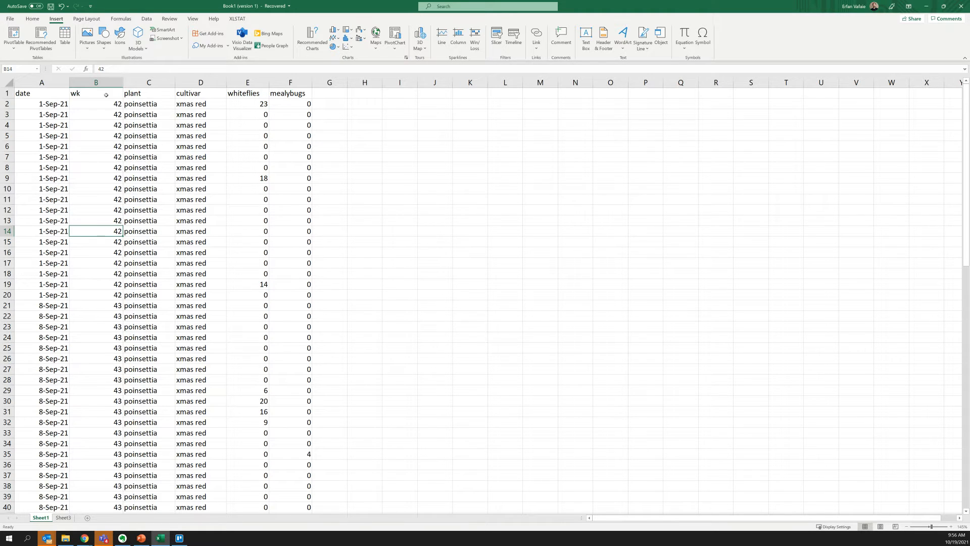
pyautogui.scroll(-3)
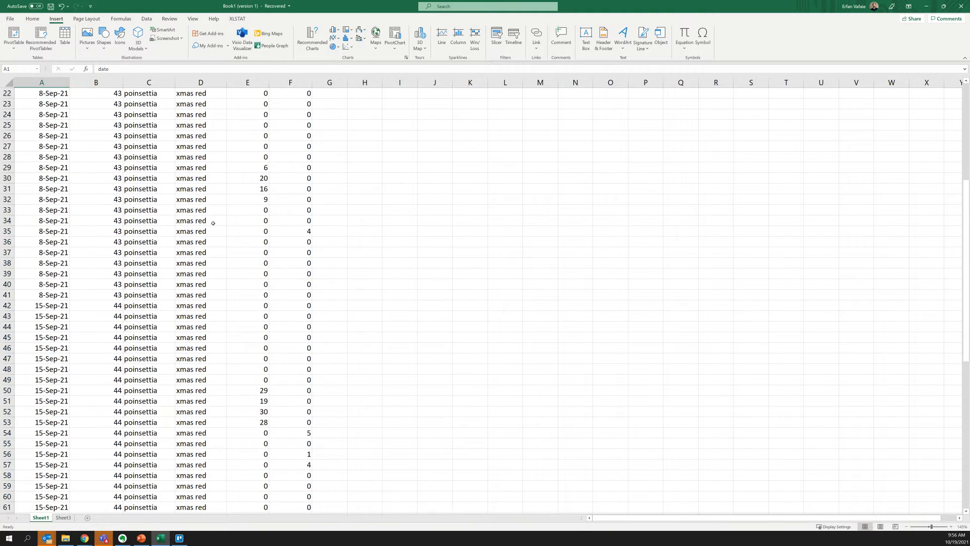
pyautogui.scroll(-3)
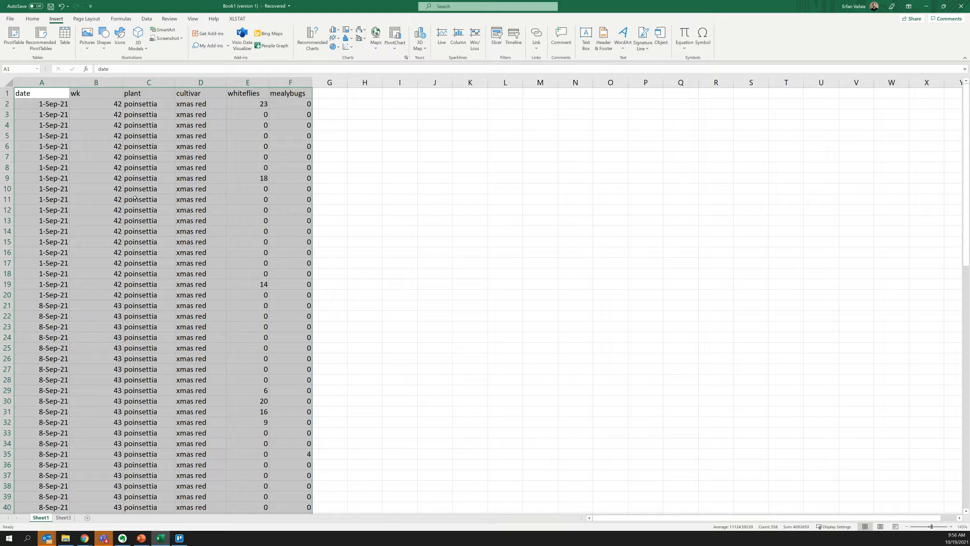
pyautogui.click(41, 103)
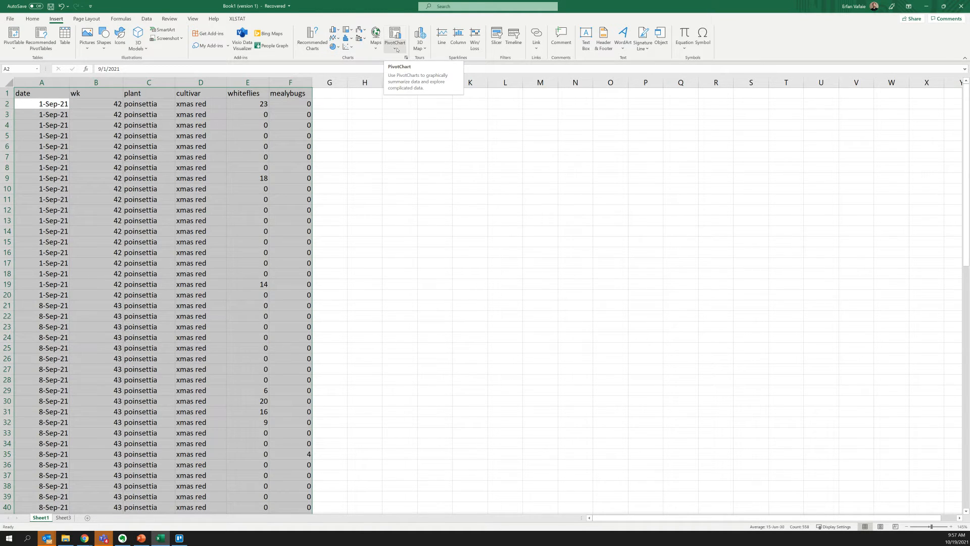
# Insert a blank PivotChart with its PivotTable on a new worksheet from the pest-count table.
pyautogui.click(394, 37)
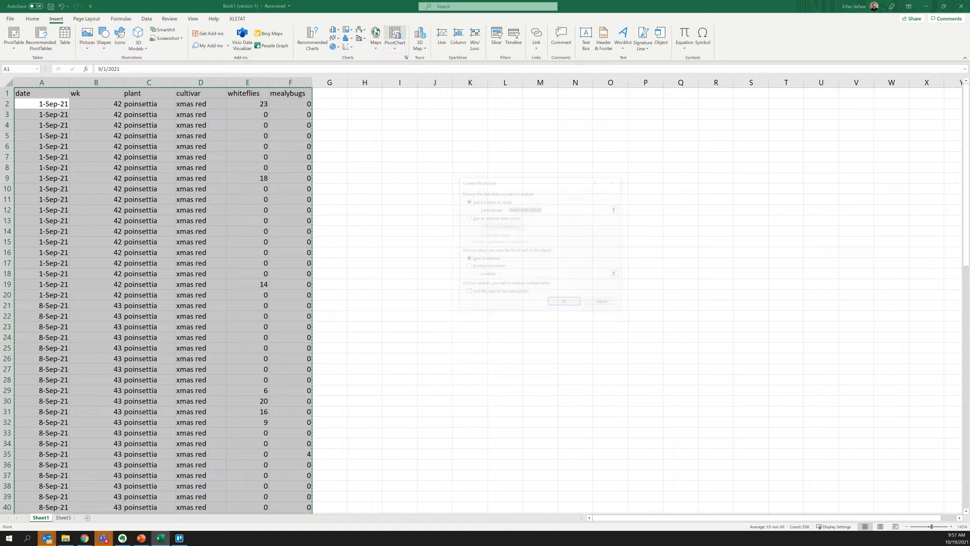
pyautogui.click(394, 36)
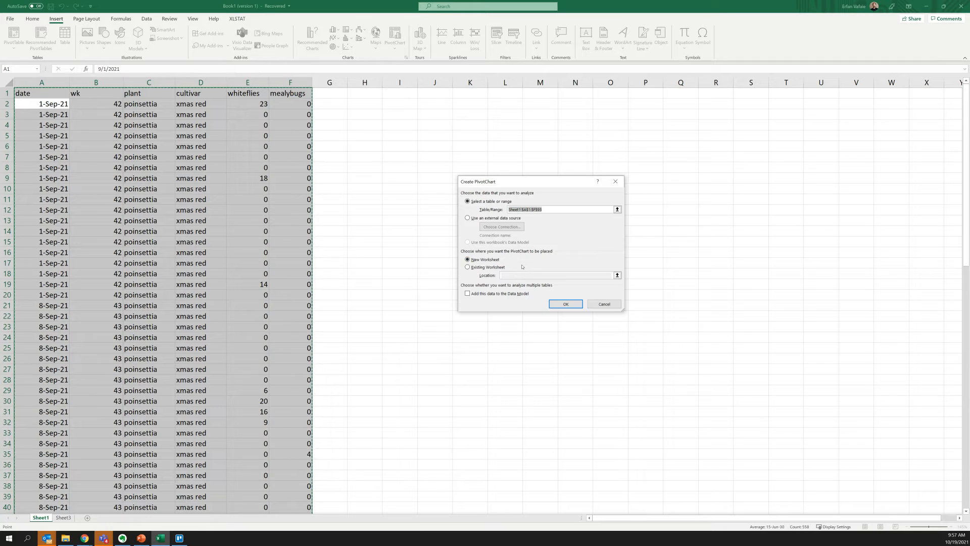
pyautogui.click(564, 303)
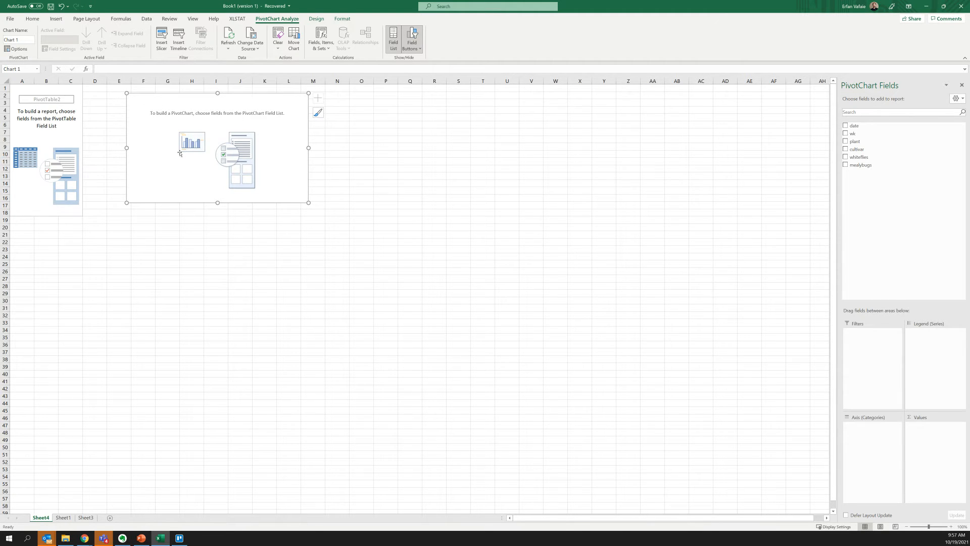
pyautogui.moveTo(266, 122)
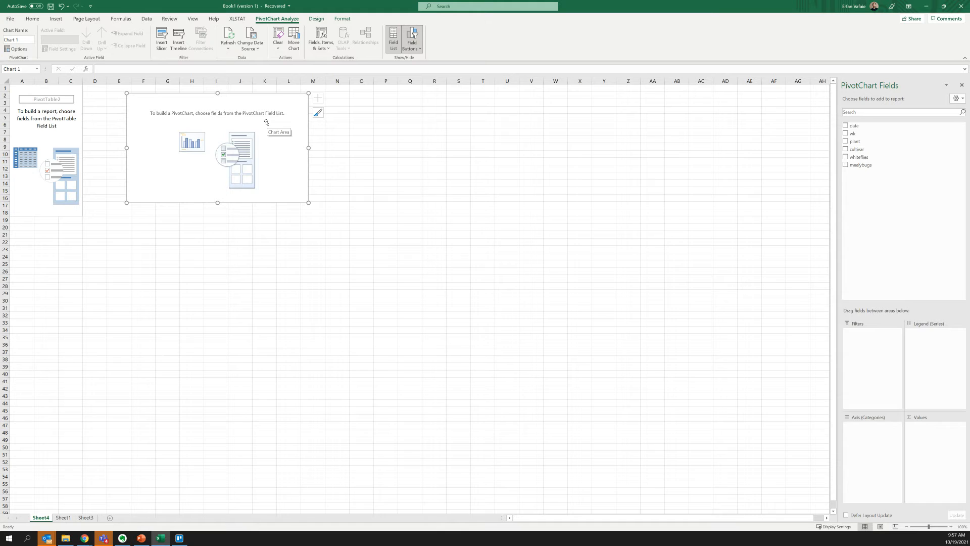
pyautogui.moveTo(524, 90)
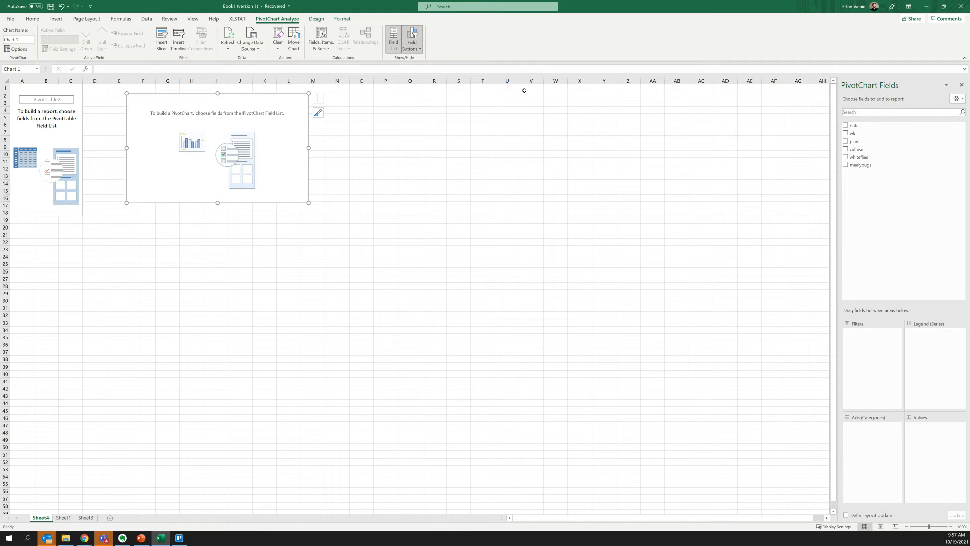
pyautogui.moveTo(886, 121)
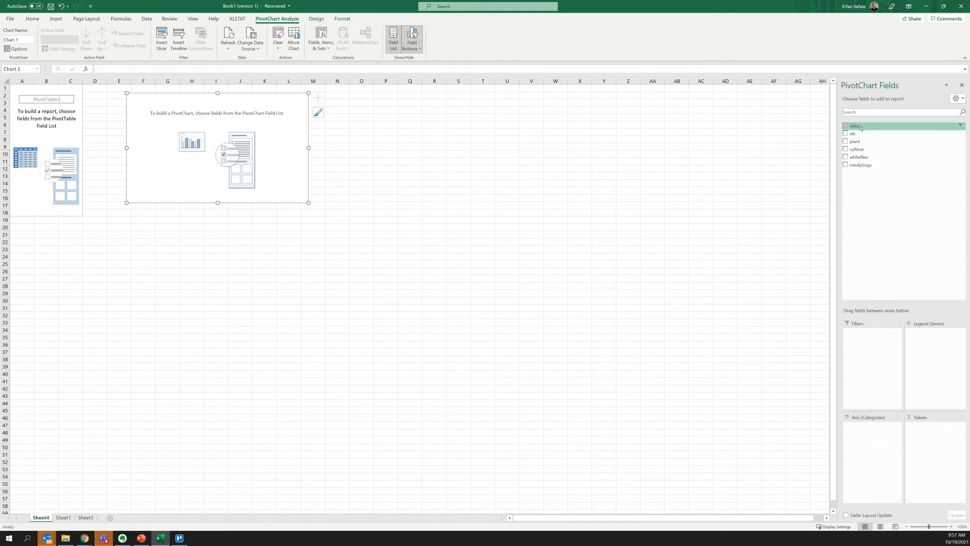
# Plot summed whiteflies by date in the PivotChart, totalling 215.
pyautogui.click(845, 125)
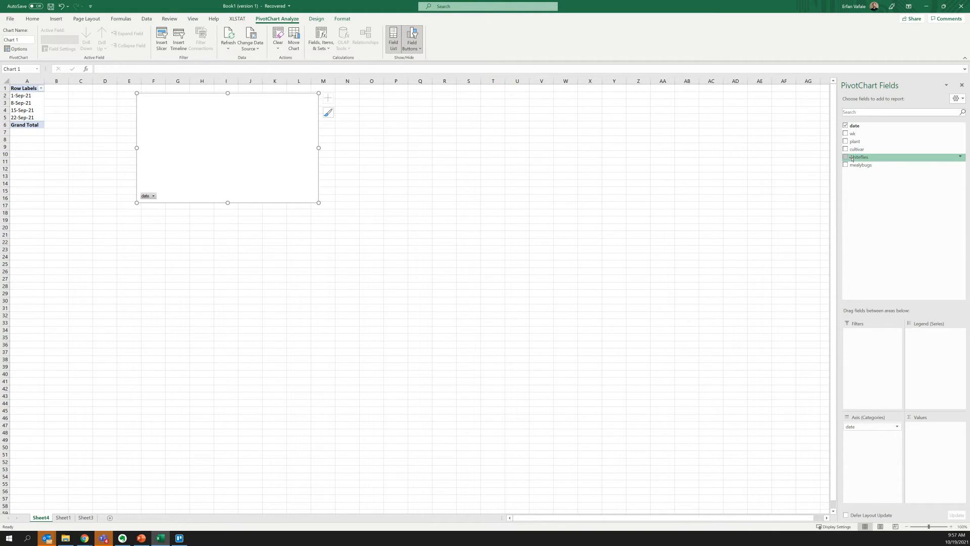
pyautogui.click(846, 156)
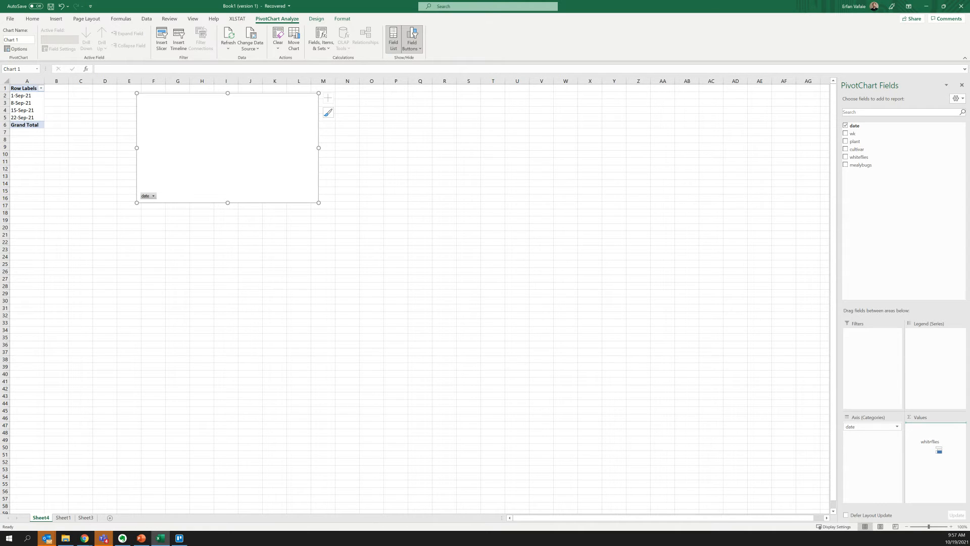
pyautogui.click(845, 157)
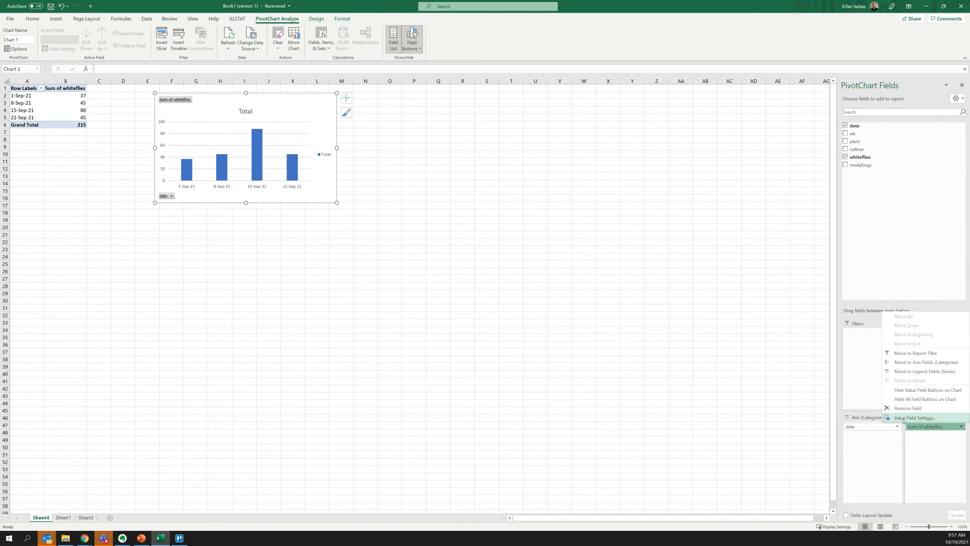
# Summarize the whiteflies value field by Average instead of Sum.
pyautogui.click(915, 418)
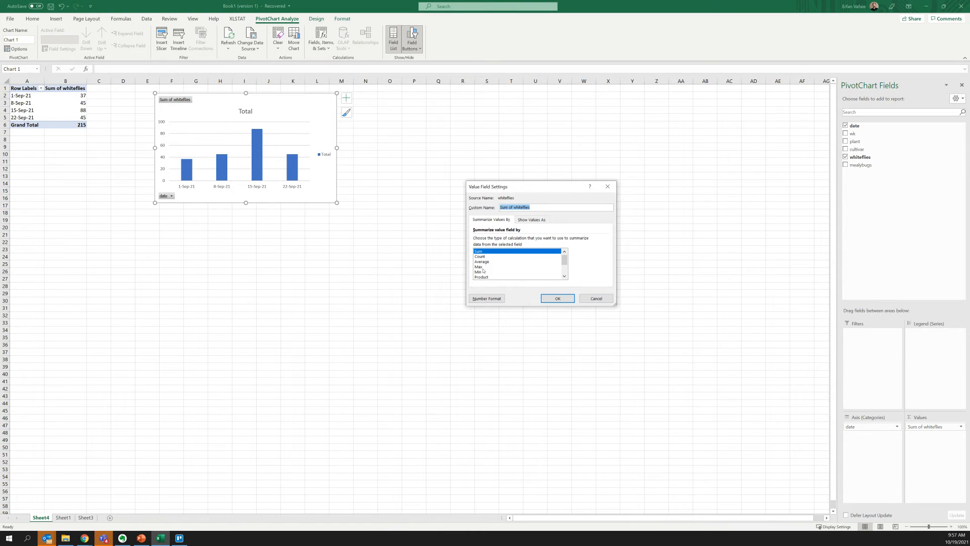
pyautogui.click(556, 298)
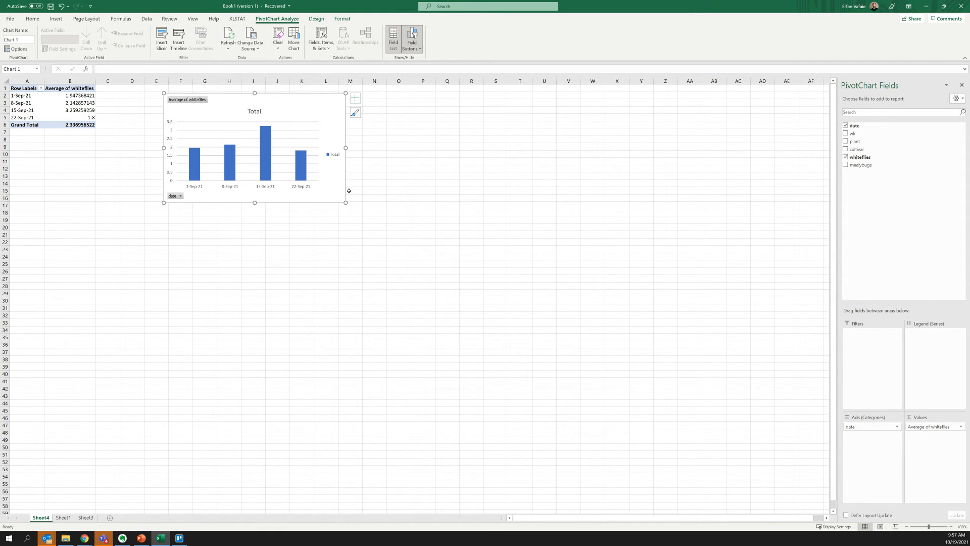
# Enlarge the chart to span columns E–R and rows 1–29, browsing the Design and Format tabs.
pyautogui.moveTo(345, 202); pyautogui.dragTo(456, 287)
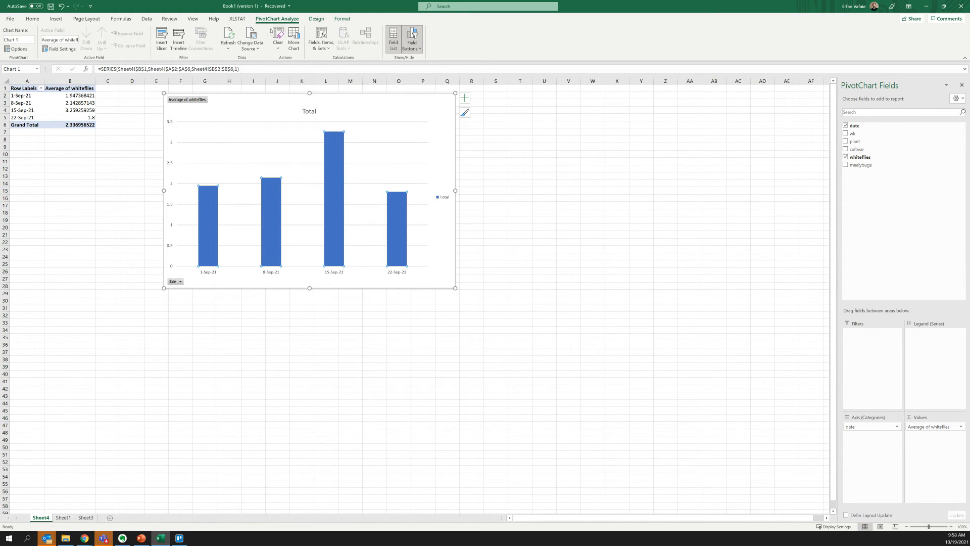
pyautogui.click(317, 19)
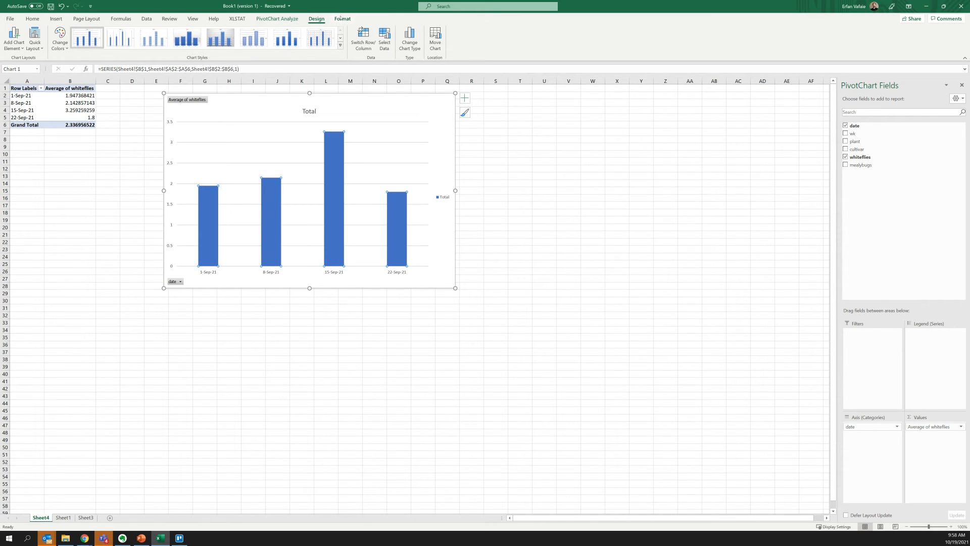
pyautogui.click(342, 19)
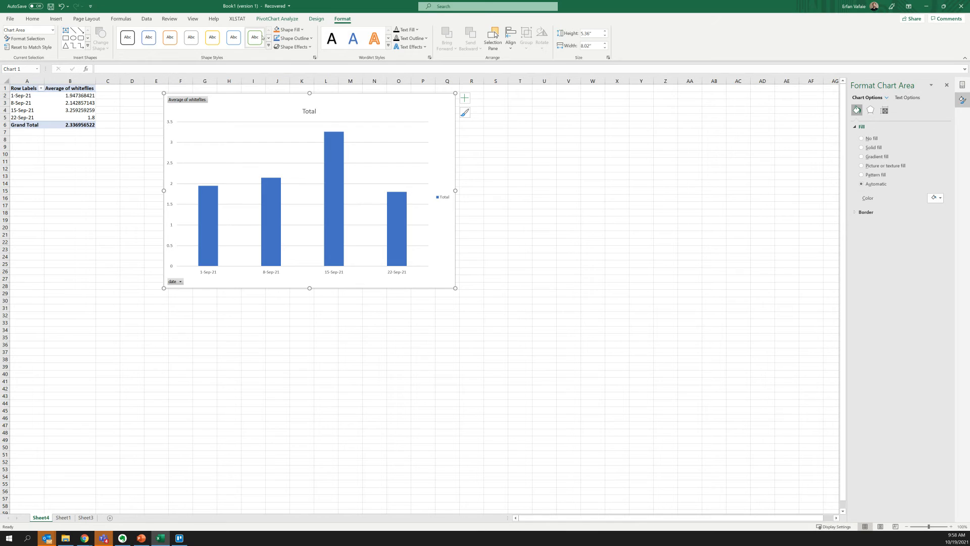
pyautogui.click(317, 19)
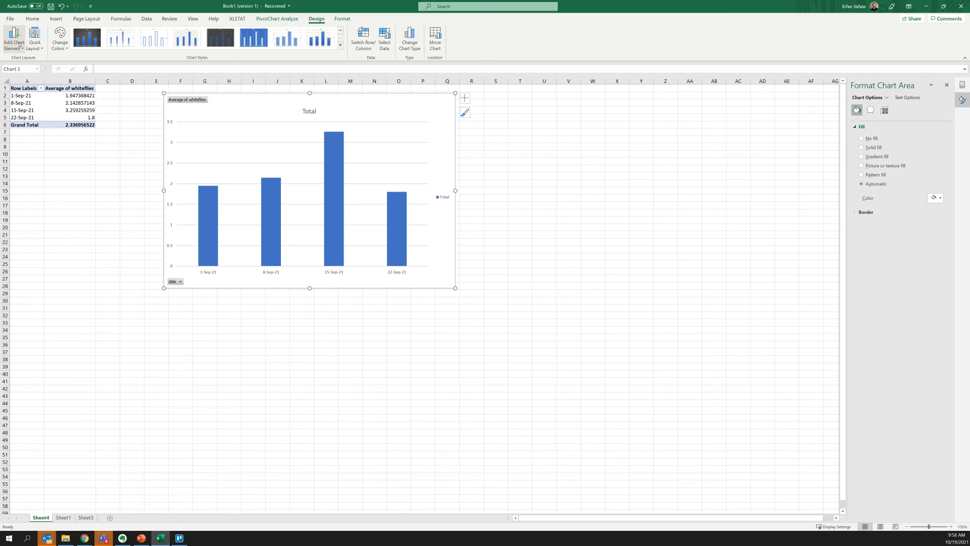
pyautogui.moveTo(408, 39)
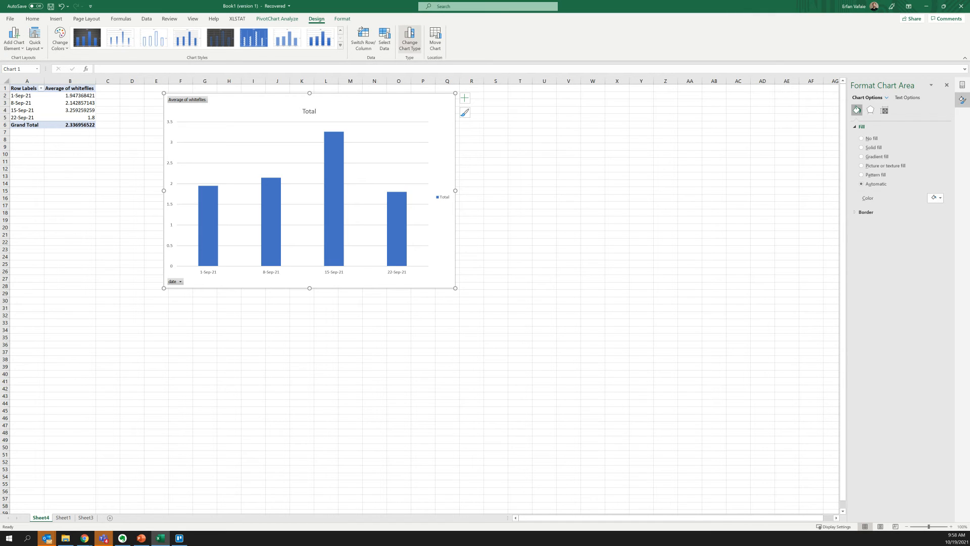
# Change the PivotChart type from columns to Line with Markers.
pyautogui.click(408, 42)
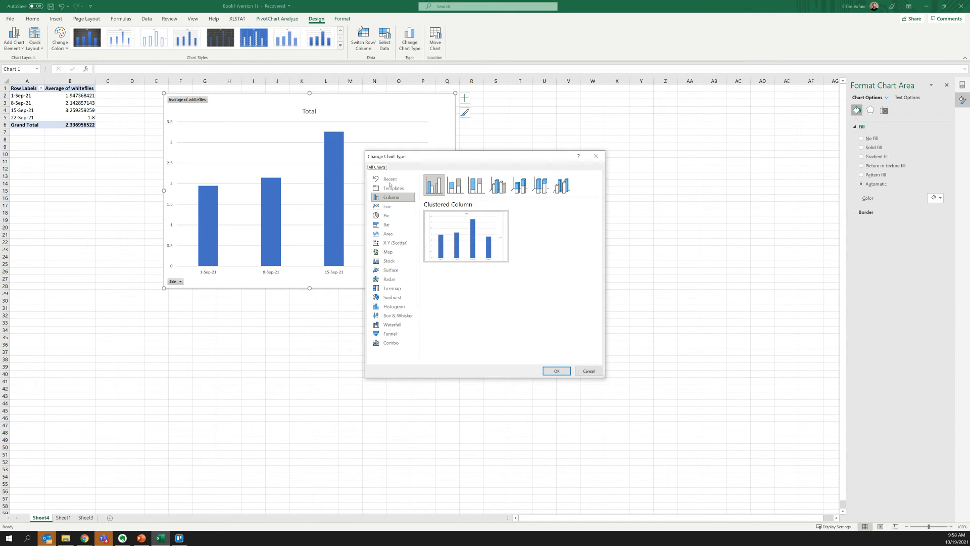
pyautogui.click(388, 206)
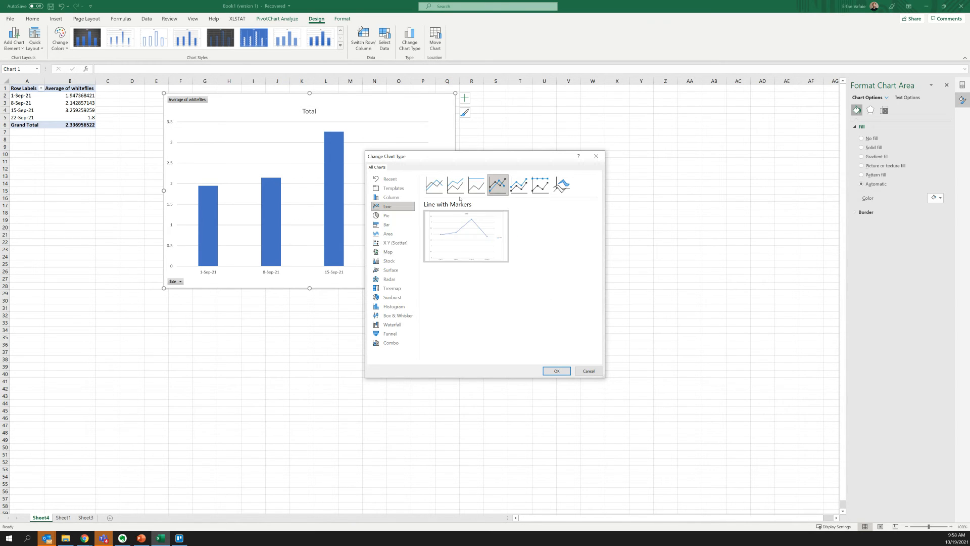
pyautogui.moveTo(449, 315)
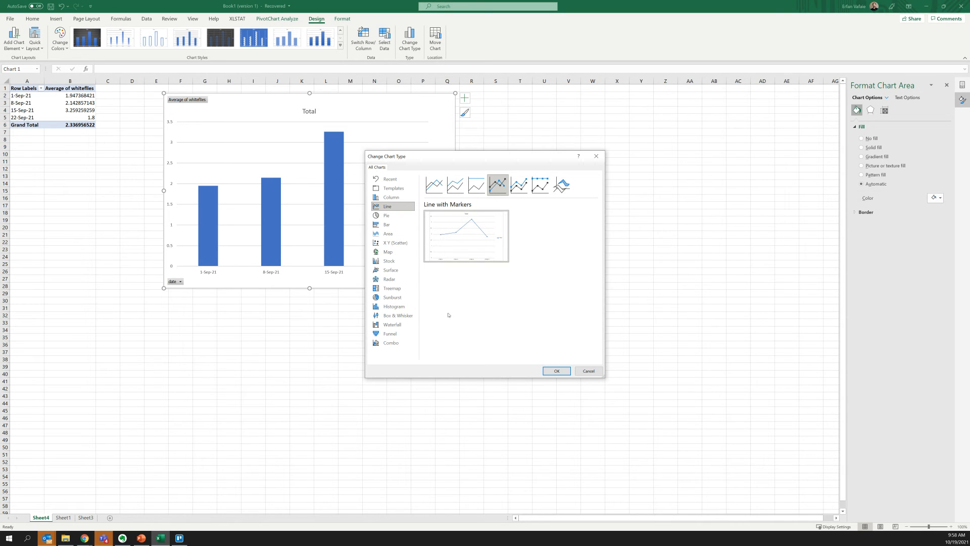
pyautogui.click(555, 370)
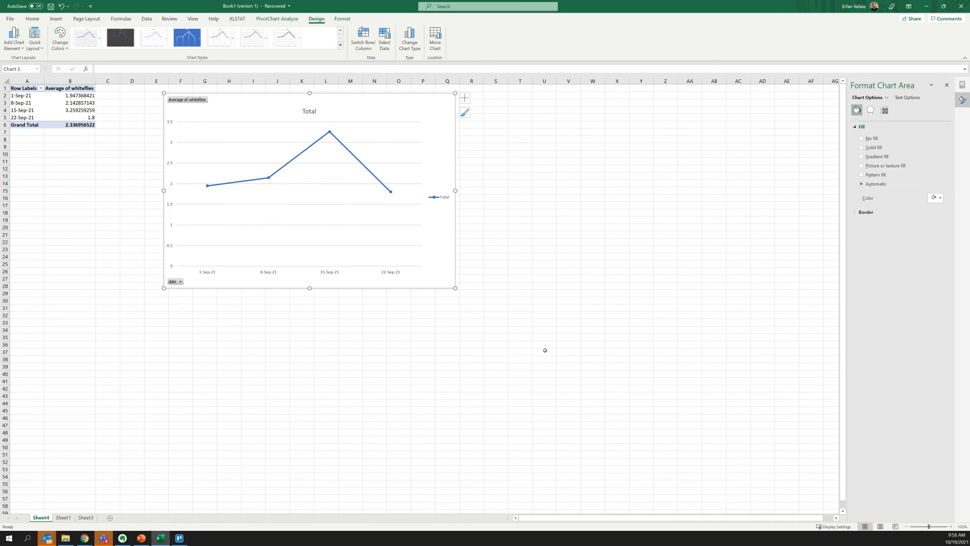
pyautogui.moveTo(271, 181)
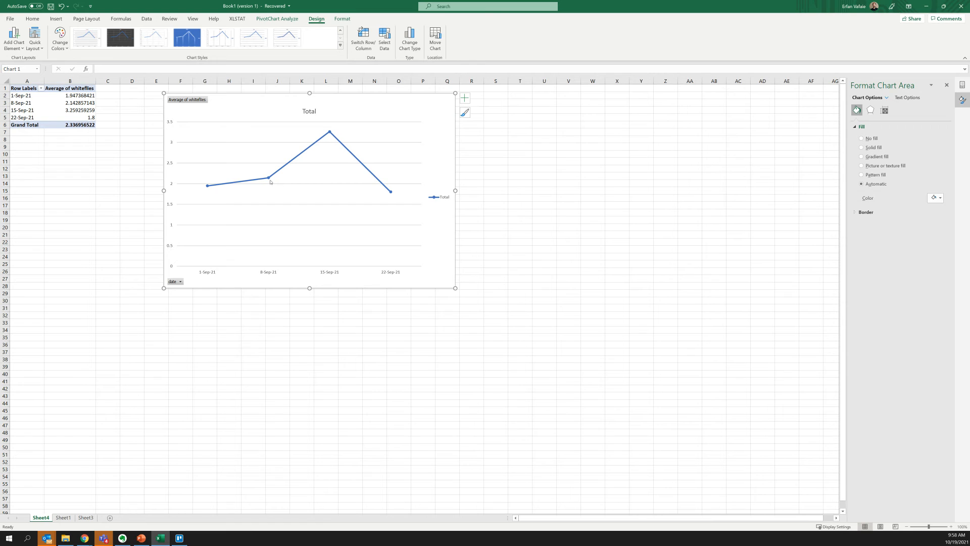
pyautogui.moveTo(391, 192)
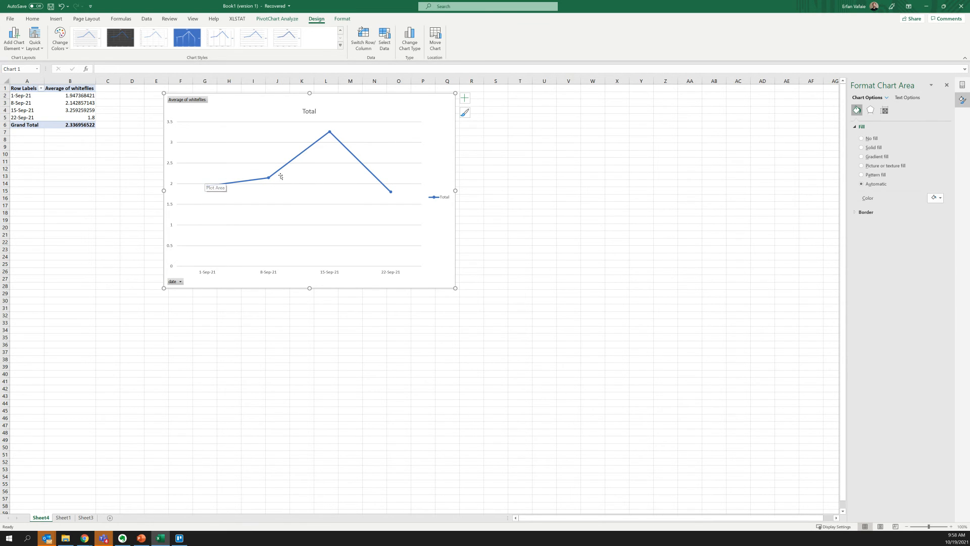
# Add Standard Error bars to the average-whiteflies line using a Tell Me search for 'error'.
pyautogui.click(269, 179)
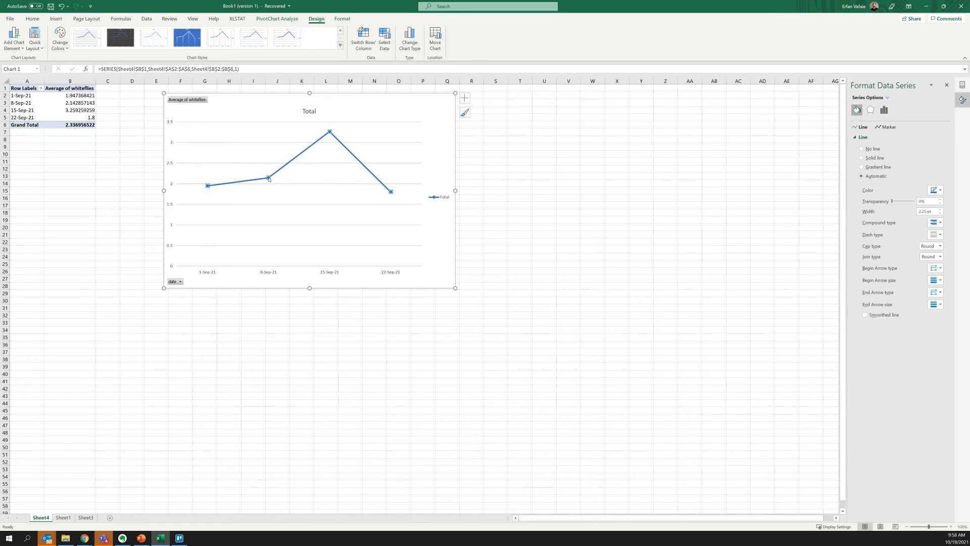
pyautogui.rightClick(268, 179)
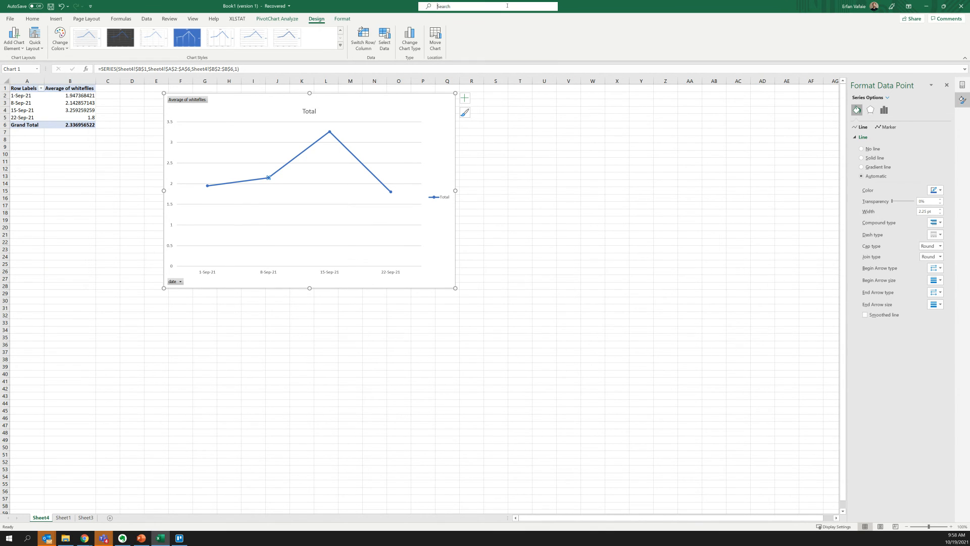
pyautogui.write('error')
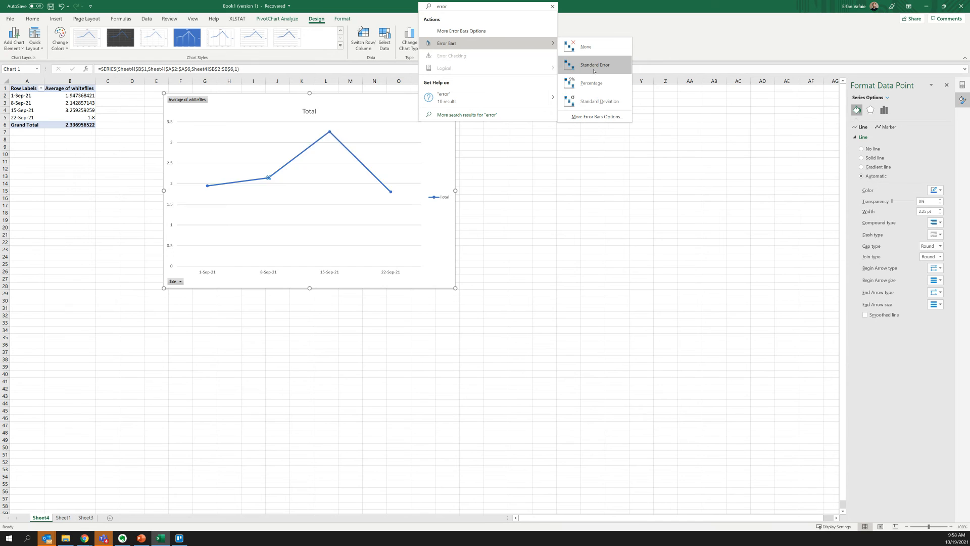
pyautogui.click(594, 64)
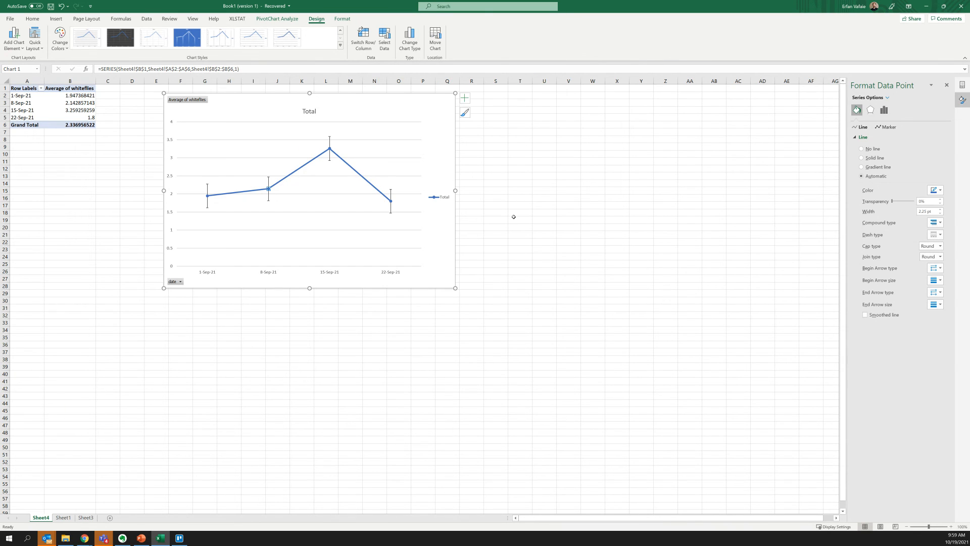
pyautogui.click(520, 219)
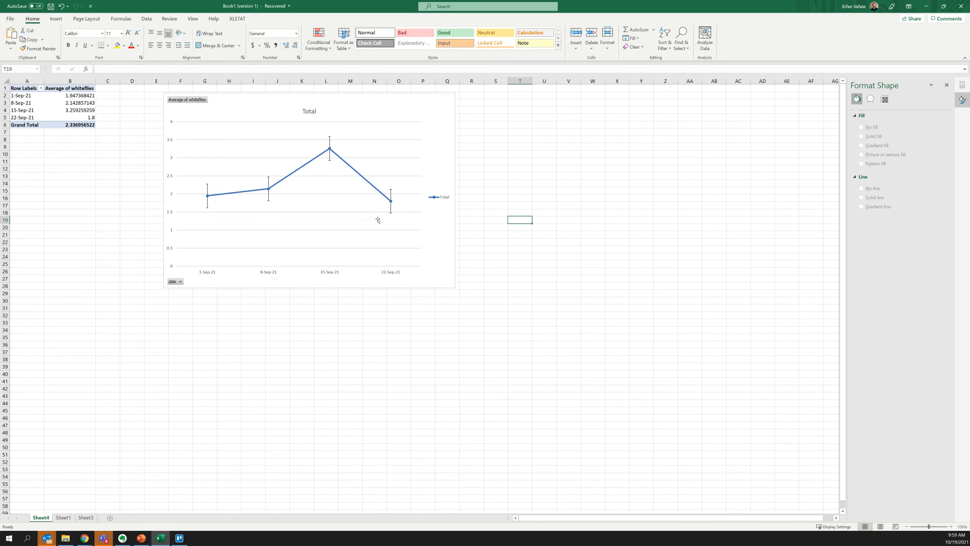
pyautogui.moveTo(387, 215)
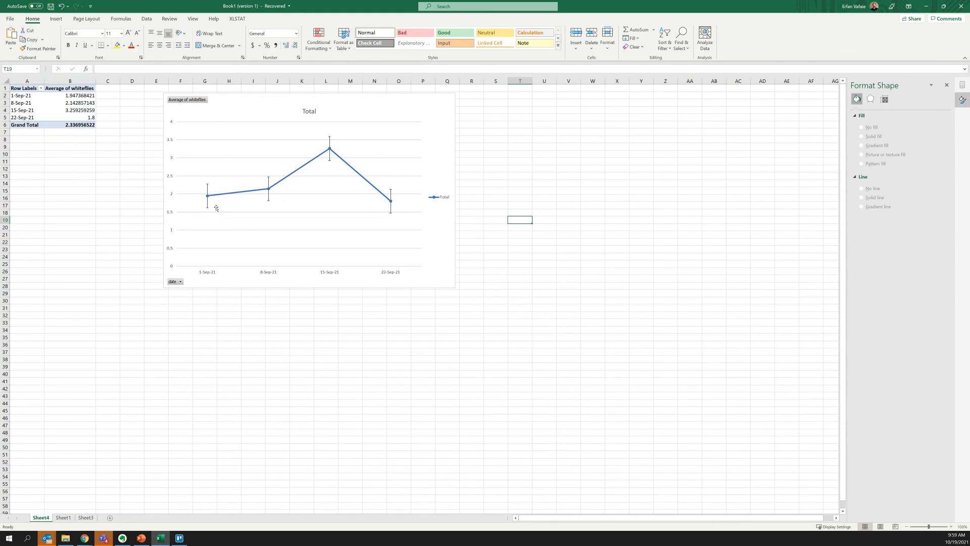
pyautogui.moveTo(711, 317)
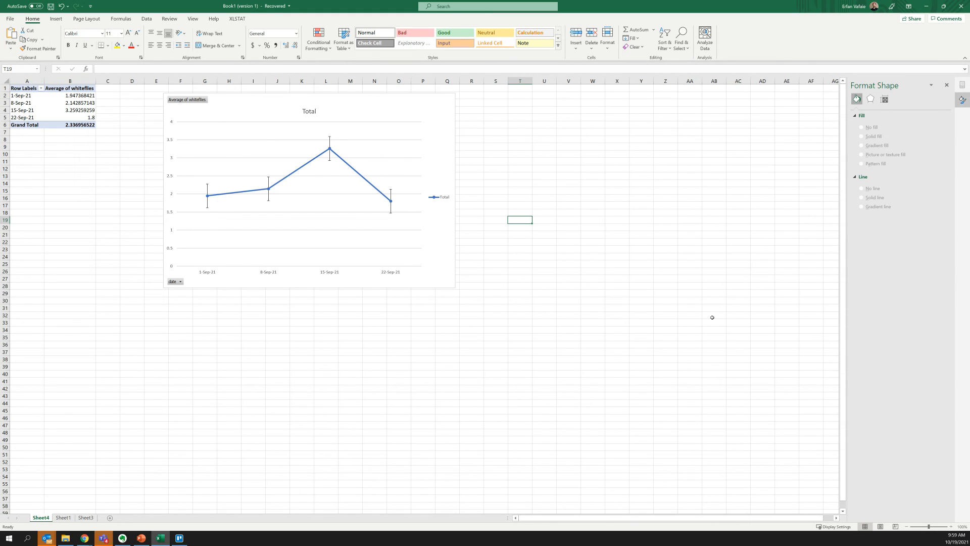
pyautogui.moveTo(340, 138)
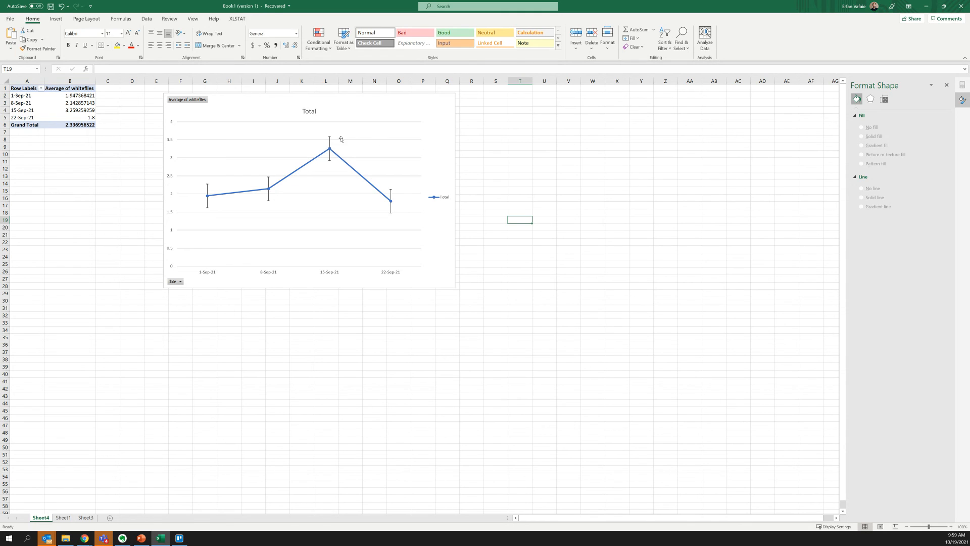
pyautogui.moveTo(102, 90)
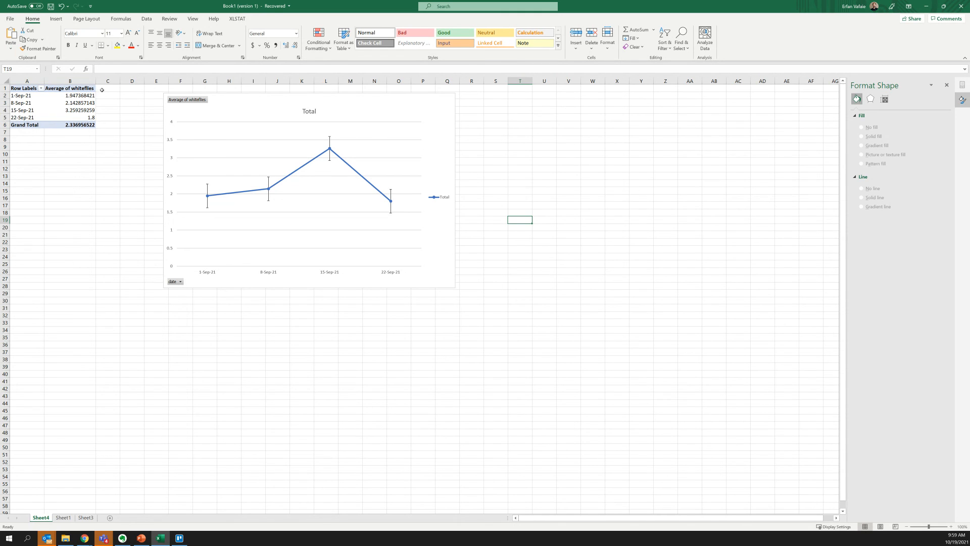
pyautogui.moveTo(541, 107)
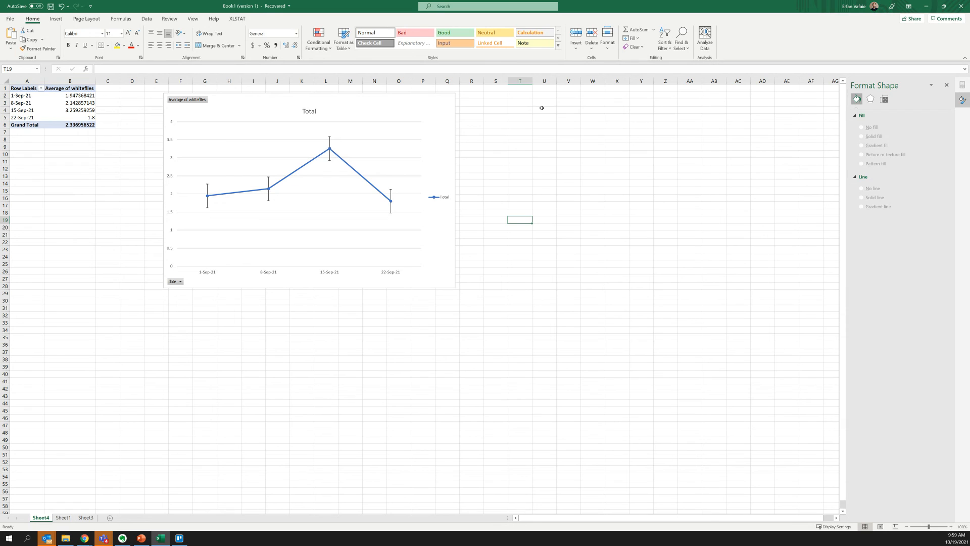
pyautogui.moveTo(249, 201)
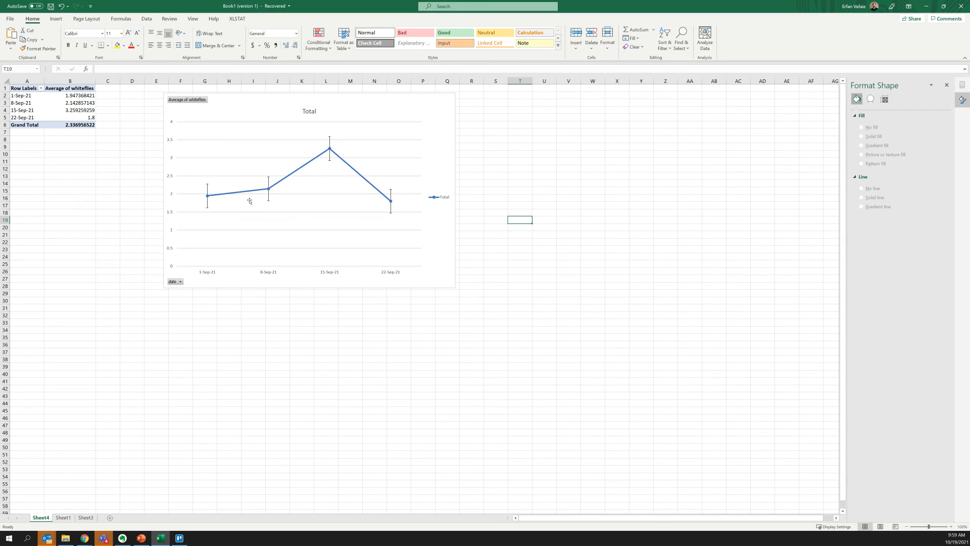
pyautogui.moveTo(250, 201)
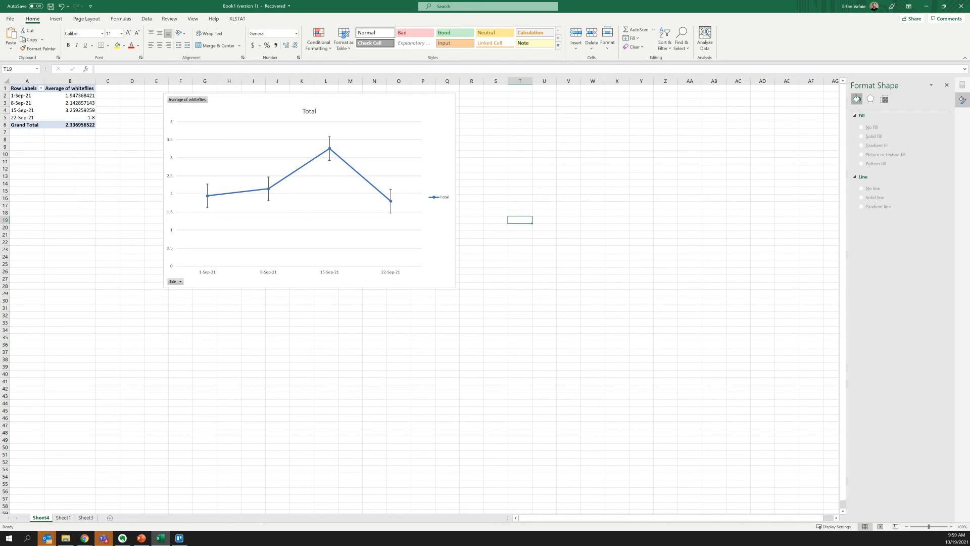